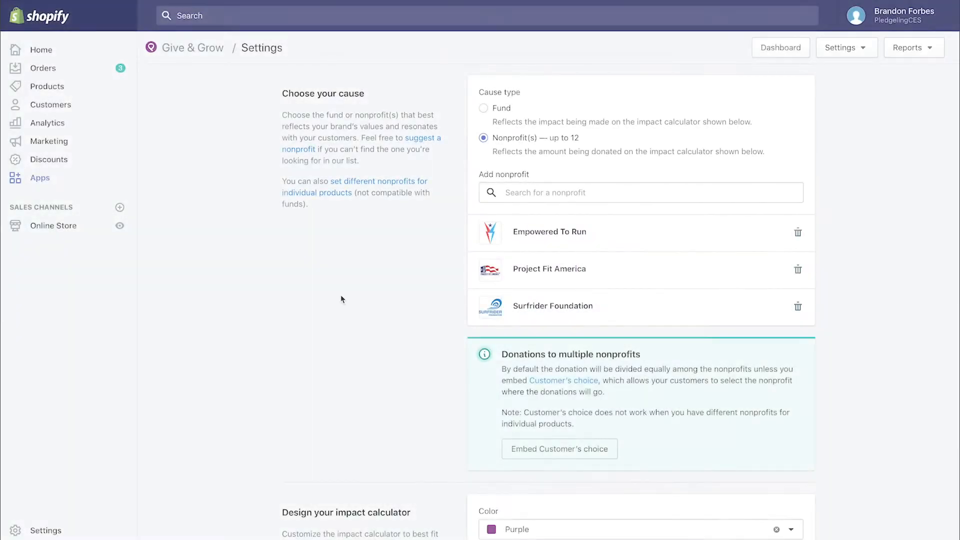
Step: Switch the cause type to Fund, browse the fund list, then start searching 'sav'
left_click(483, 108)
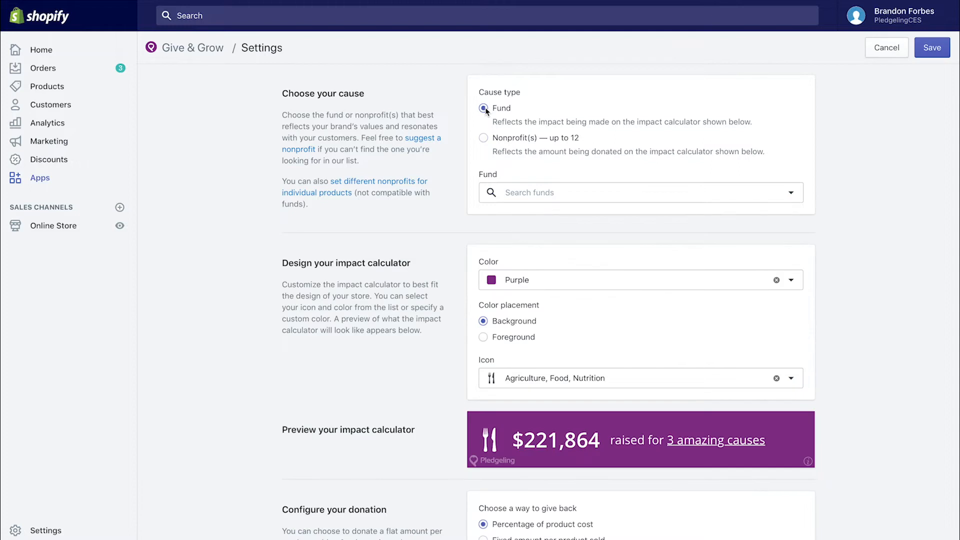
left_click(612, 192)
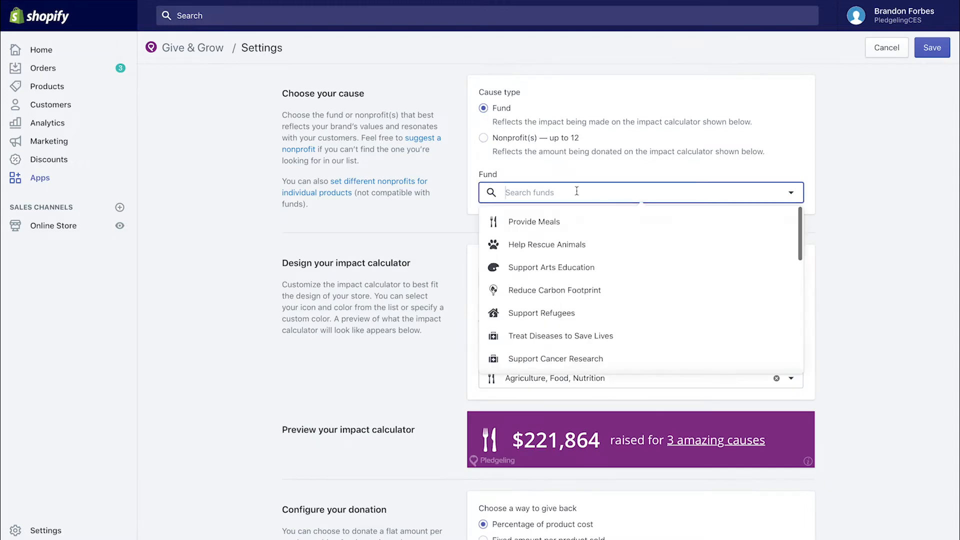
scroll("down", 3)
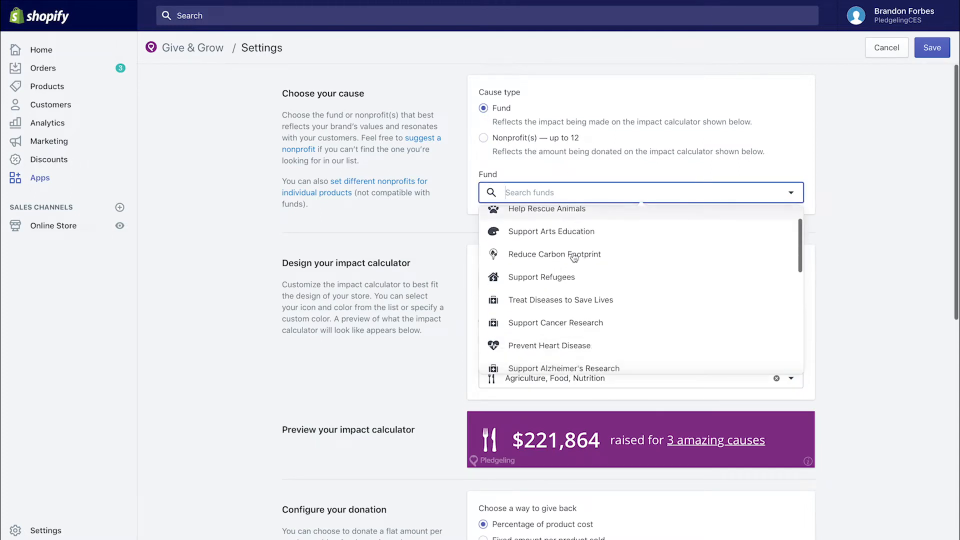
scroll("down", 3)
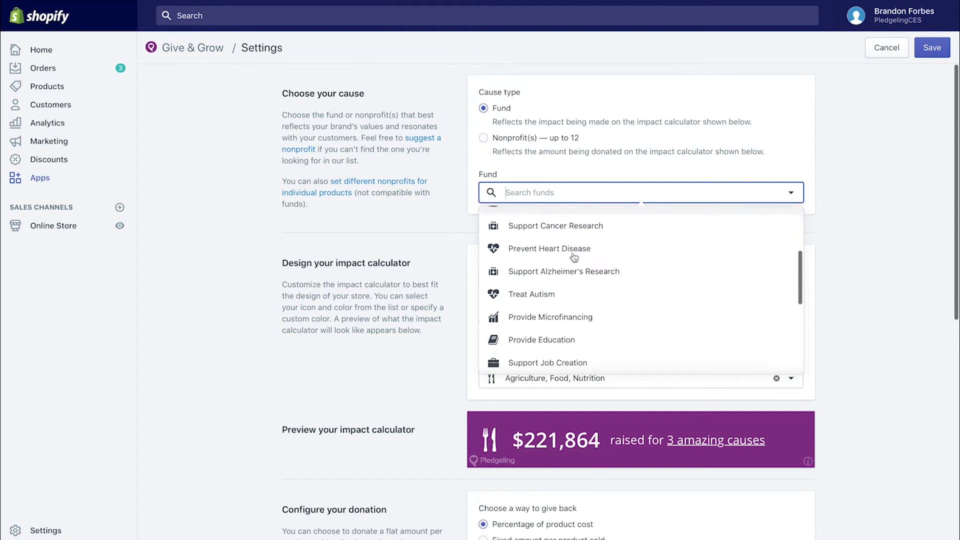
scroll("down", 3)
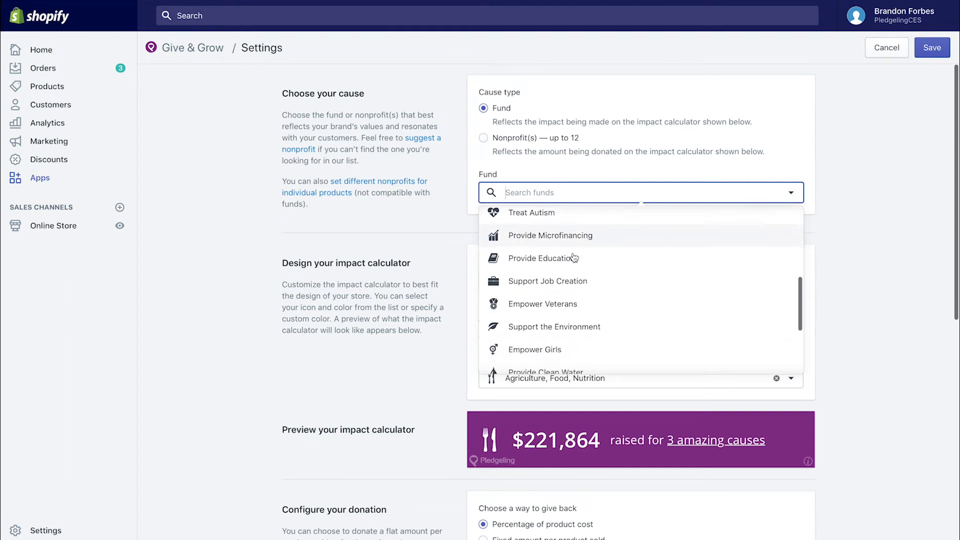
scroll("down", 3)
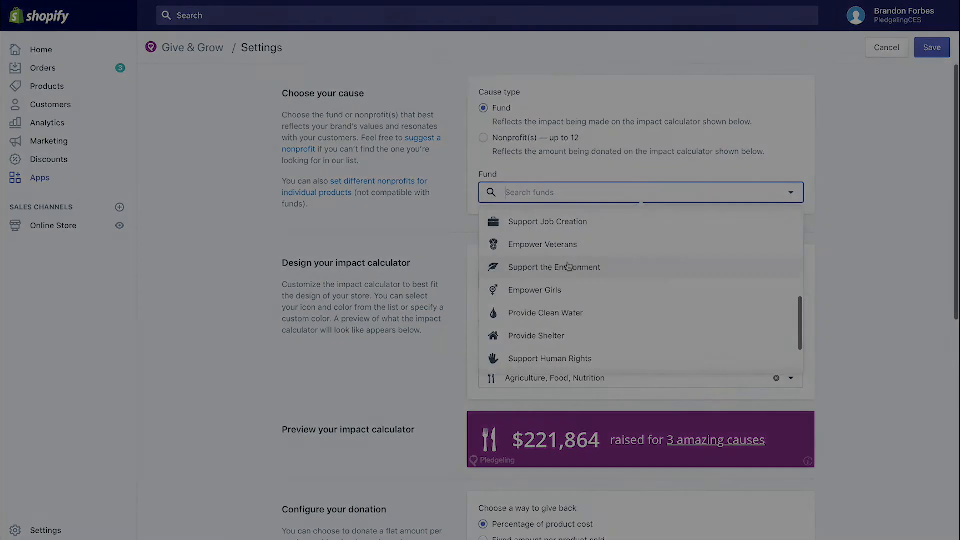
type("save the chi")
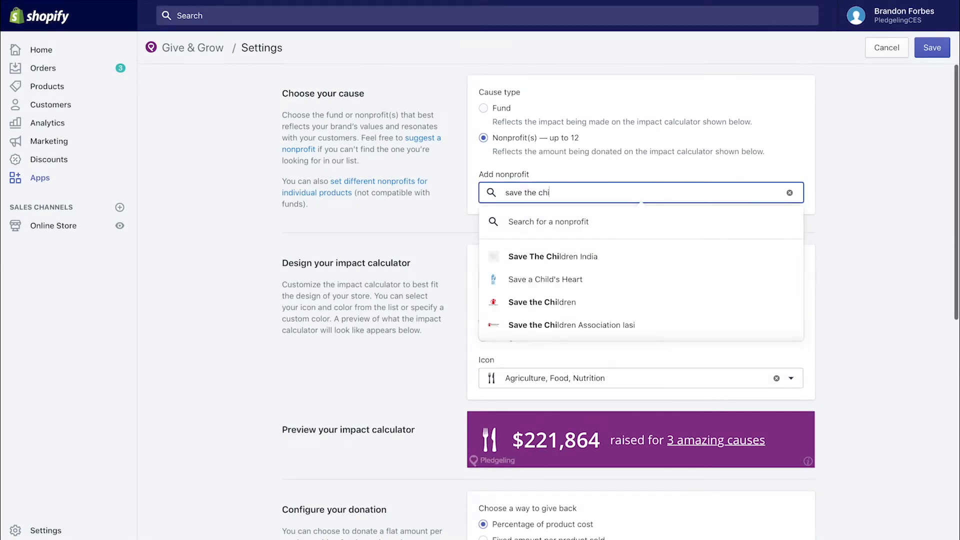
Step: Add Save the Children, then search 'habitat' and add a Habitat for Humanity chapter
left_click(541, 302)
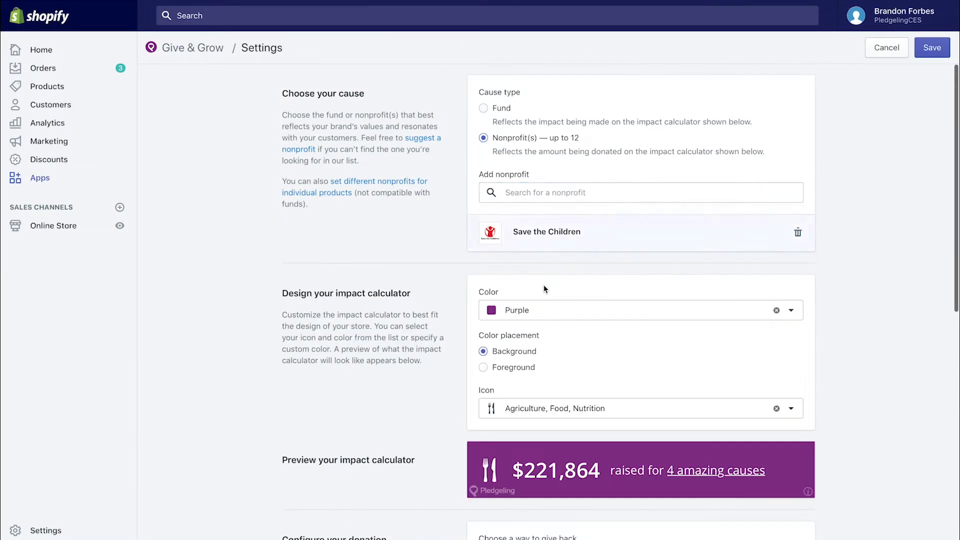
type("habitat for")
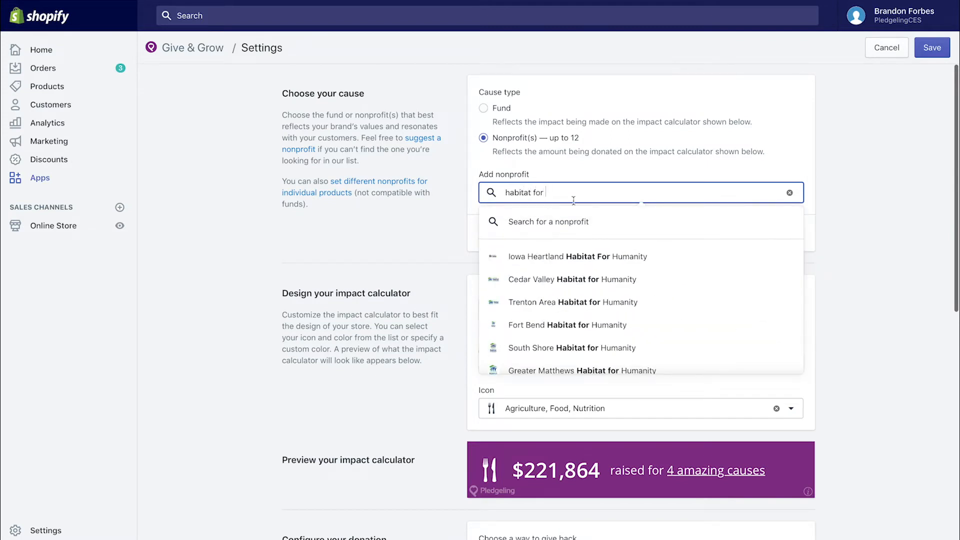
scroll("down", 3)
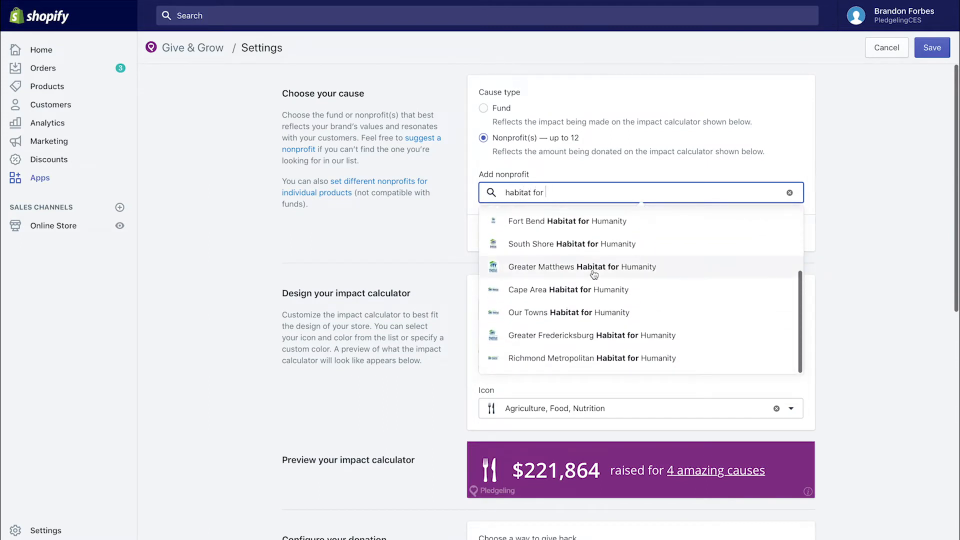
mouse_move(593, 335)
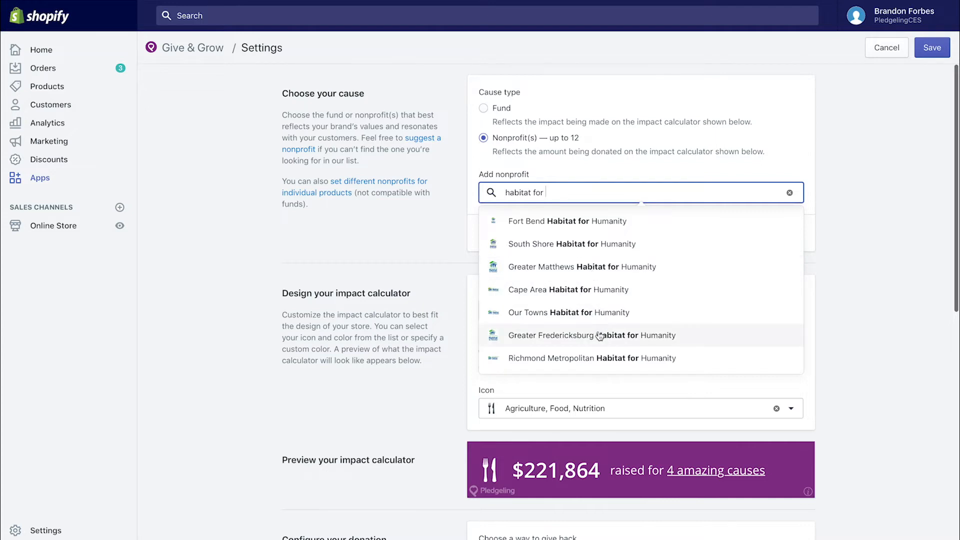
left_click(592, 335)
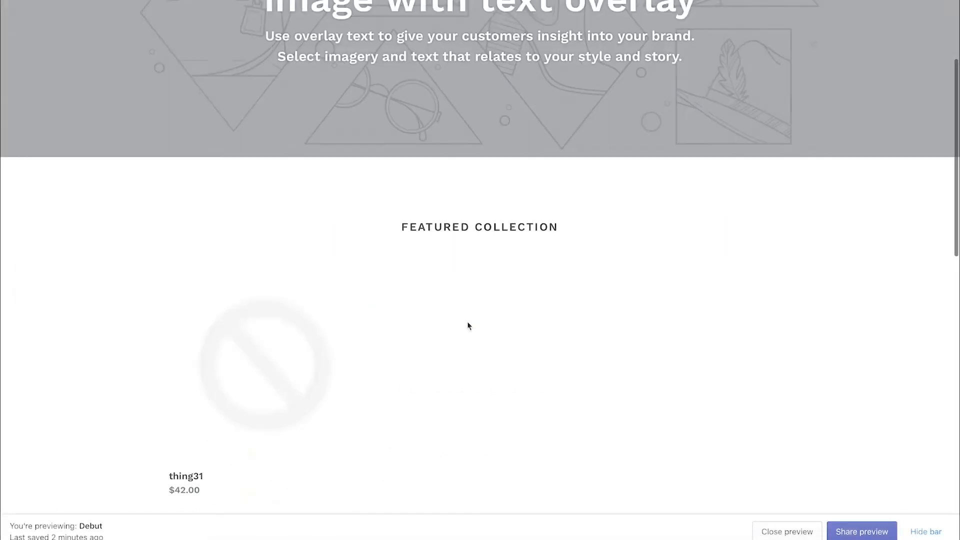
Step: Add thing31 to the cart, pick a donation nonprofit, and select the embed script line
left_click(267, 364)
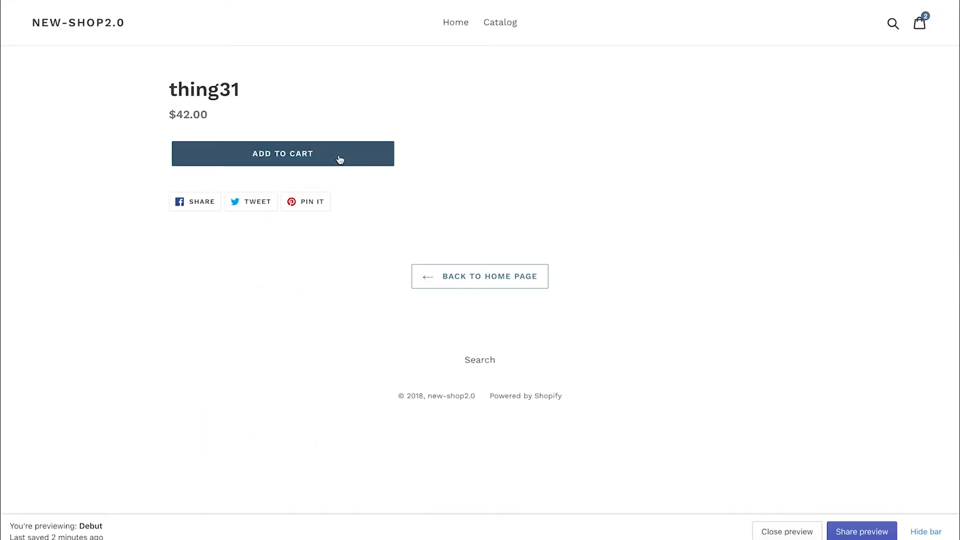
left_click(282, 153)
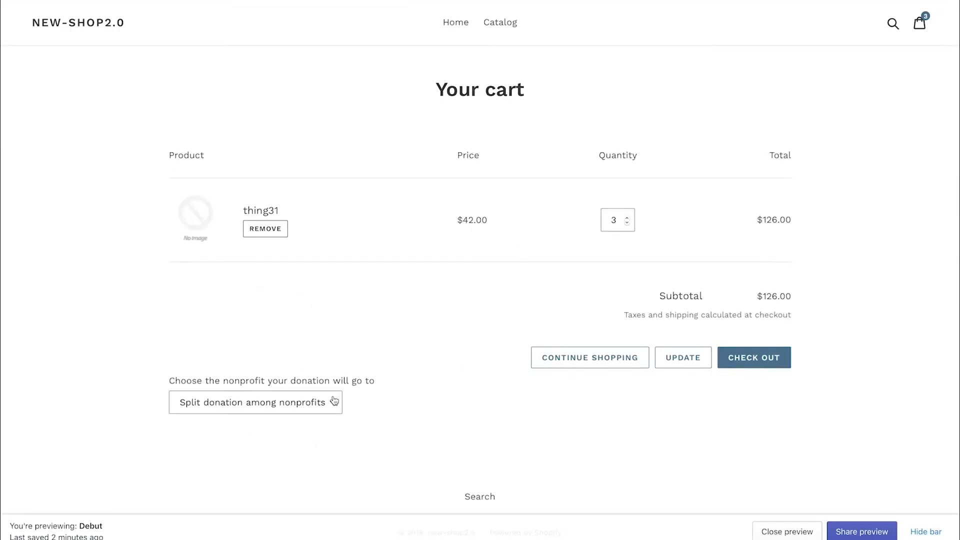
left_click(254, 402)
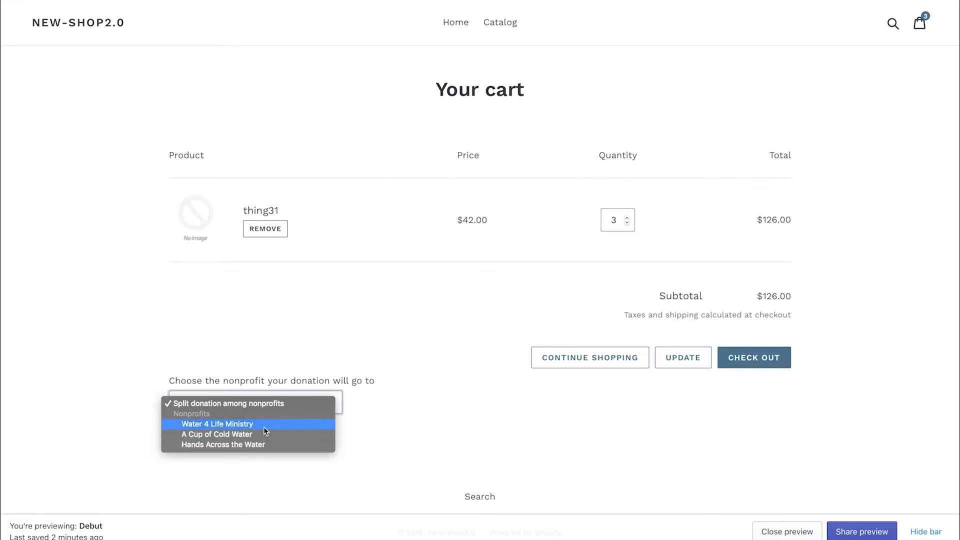
left_click(216, 424)
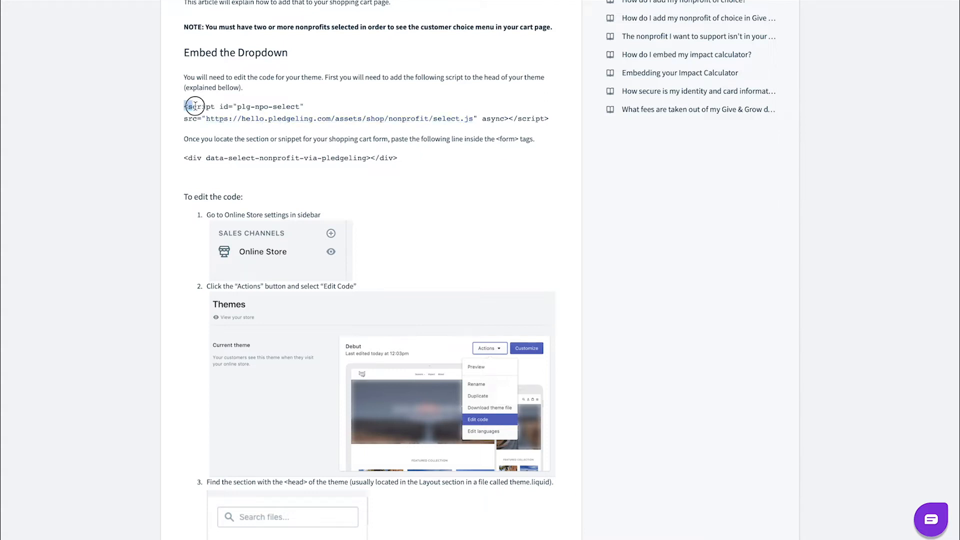
left_click_drag(190, 106, 550, 119)
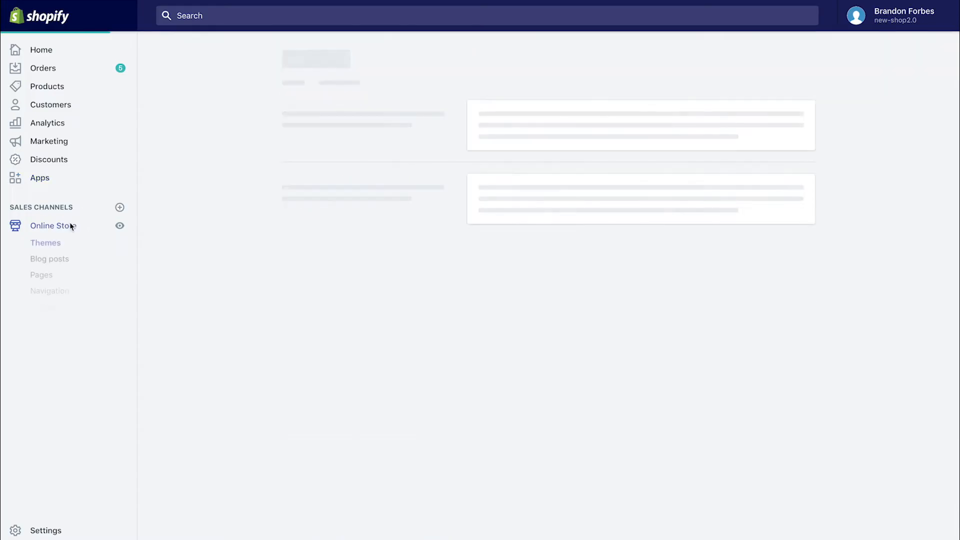
Step: Open Debut's theme.liquid code and paste the plg-npo-select Pledgeling script tag
left_click(710, 131)
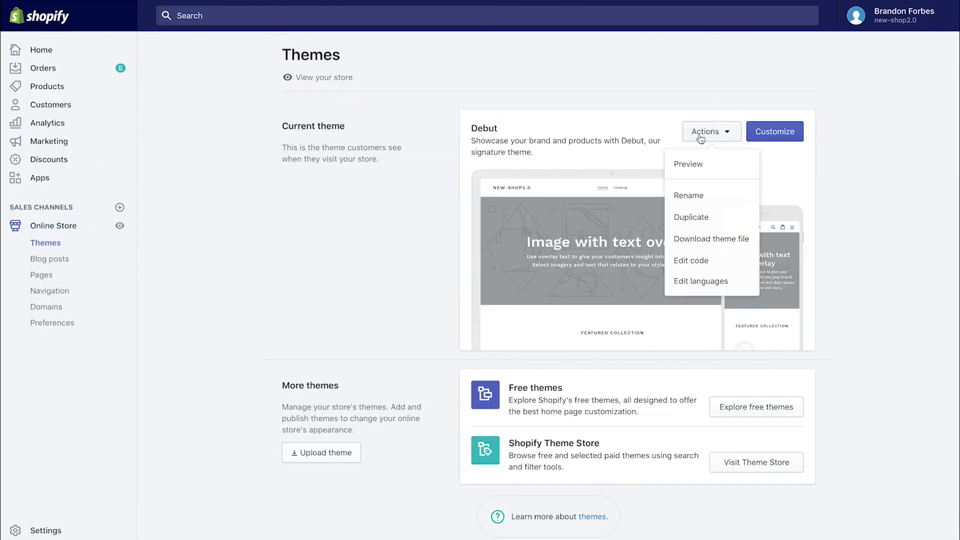
left_click(690, 260)
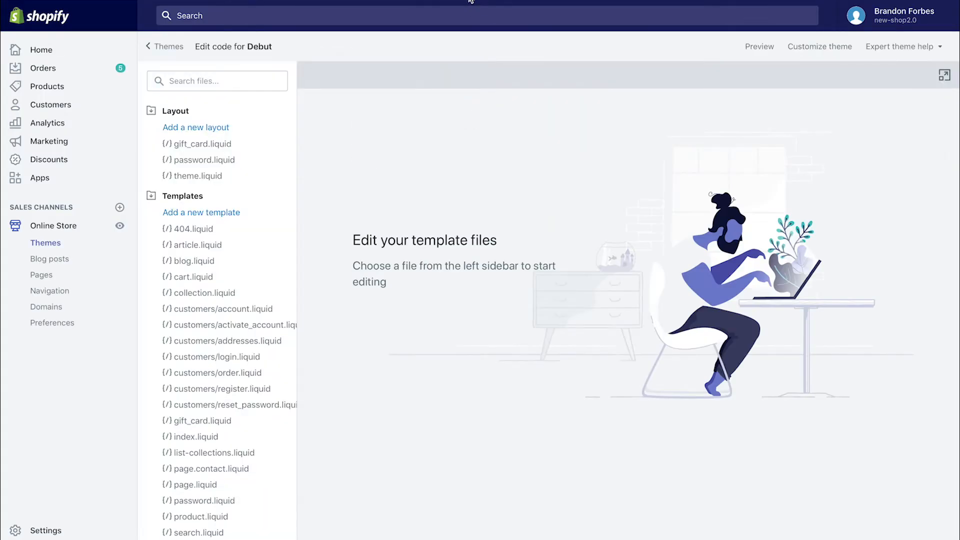
left_click(197, 175)
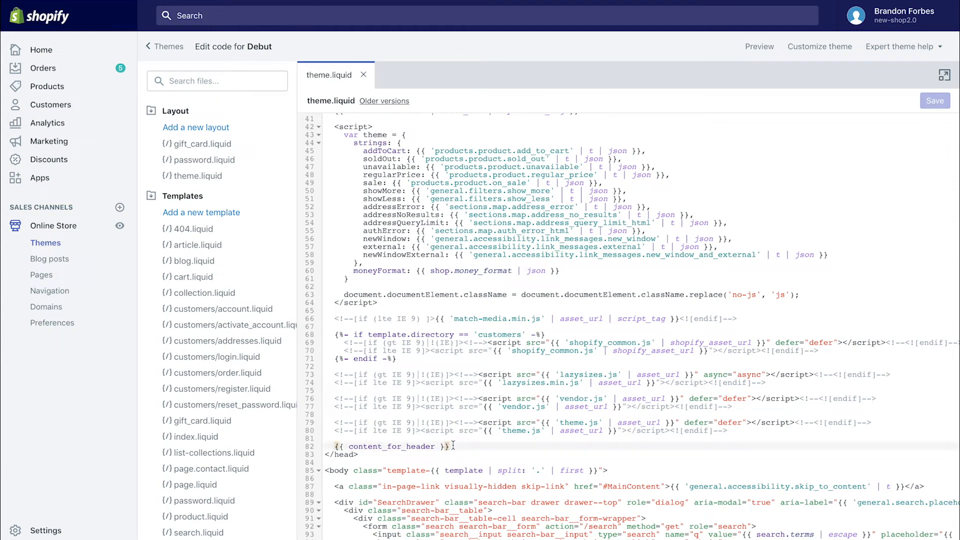
type("<script id=\"plg-npo-select\" src=\"https://hello.pledgeling.com/assets/shop/nonprofit/select.js\" async></script>")
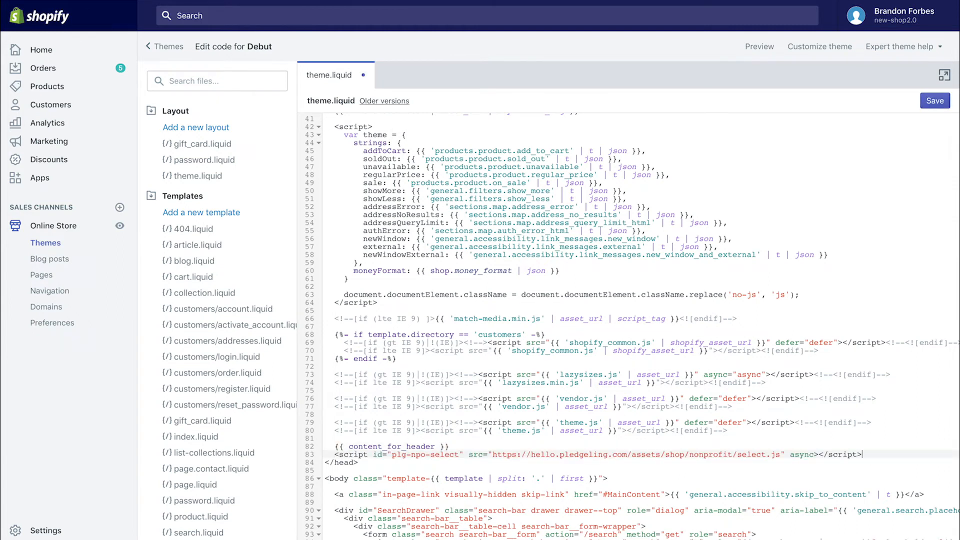
left_click(935, 100)
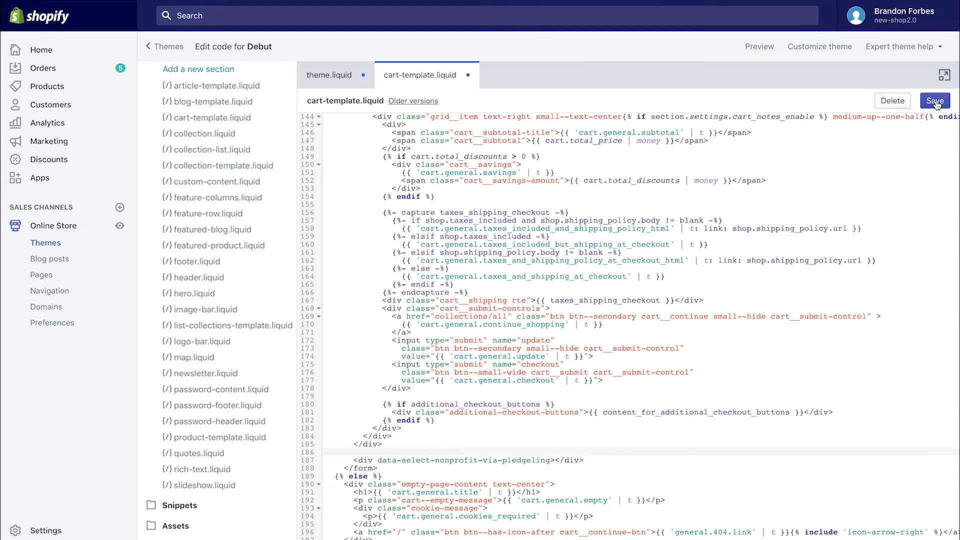
Step: Save the cart-template.liquid edit and return to the Themes page
left_click(934, 101)
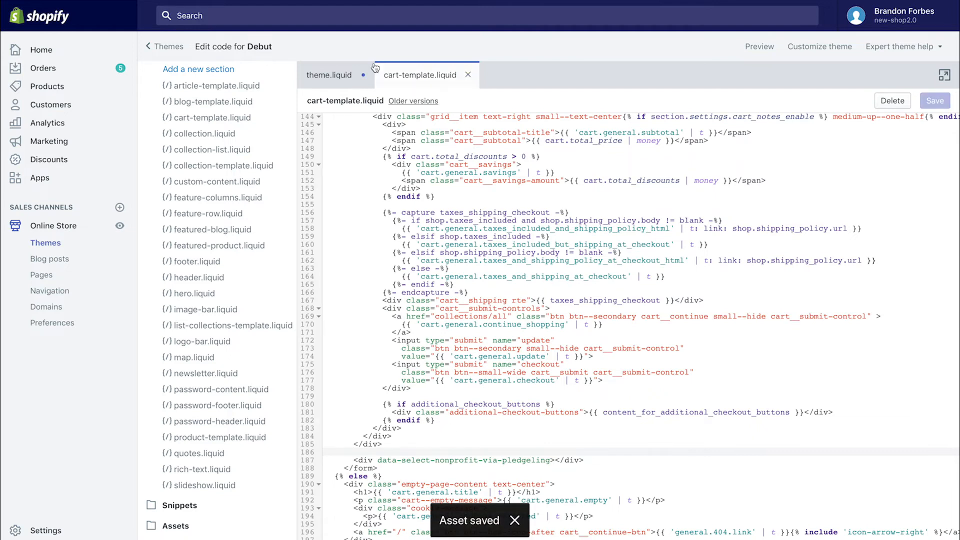
left_click(330, 75)
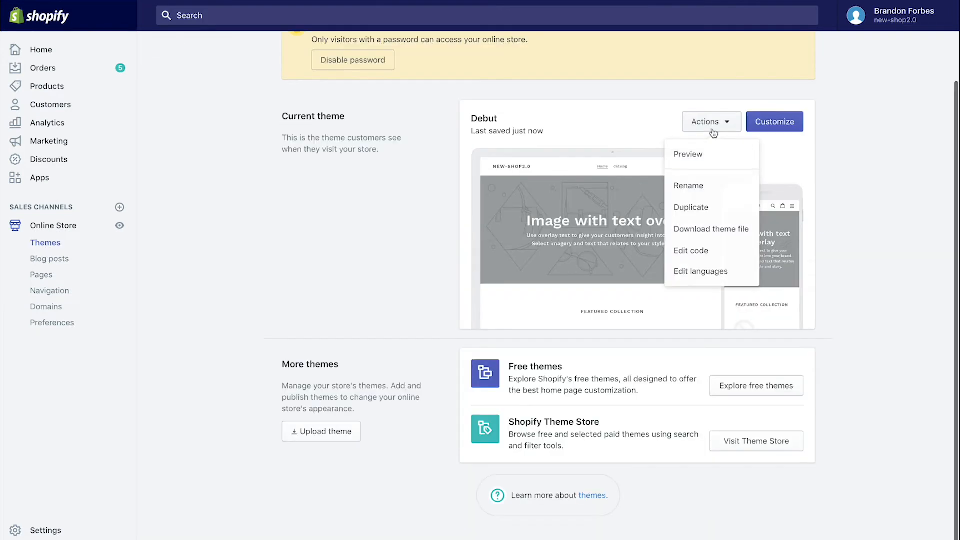
Step: Preview Debut, open the cart, and choose Water 4 Life Ministry as the donation nonprofit
left_click(688, 153)
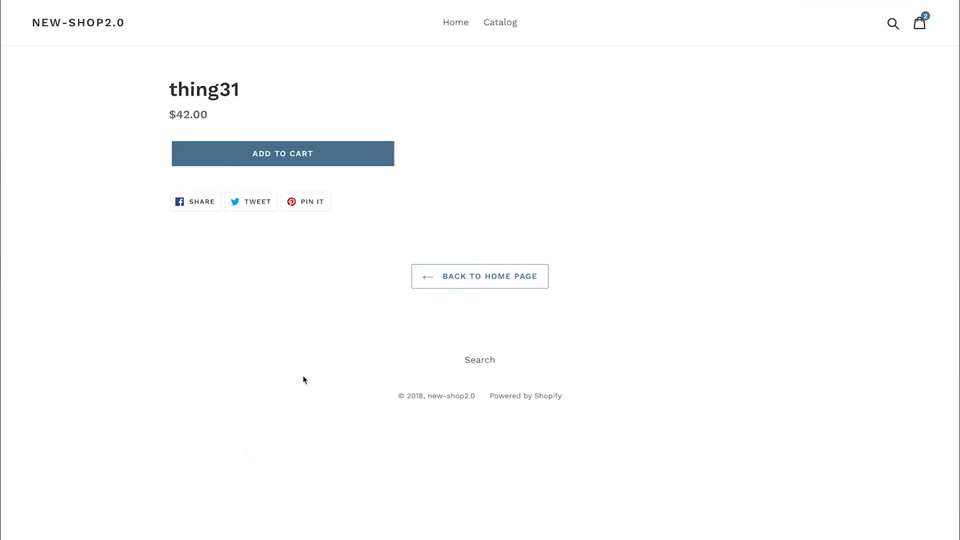
left_click(282, 154)
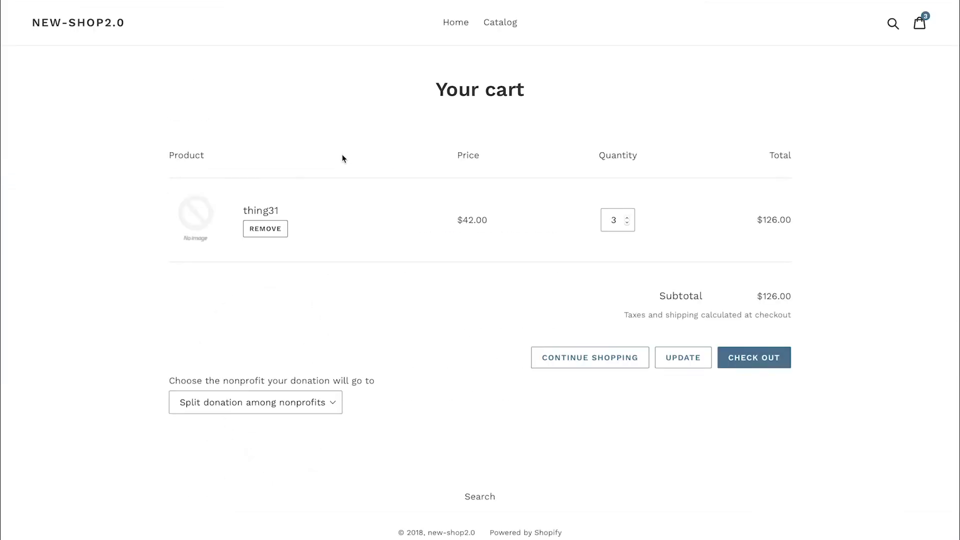
left_click(255, 402)
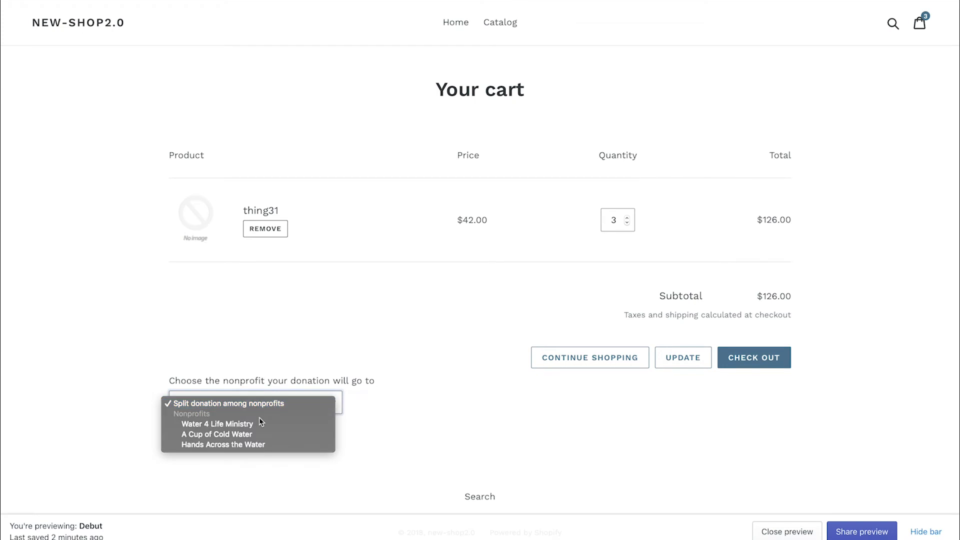
mouse_move(216, 434)
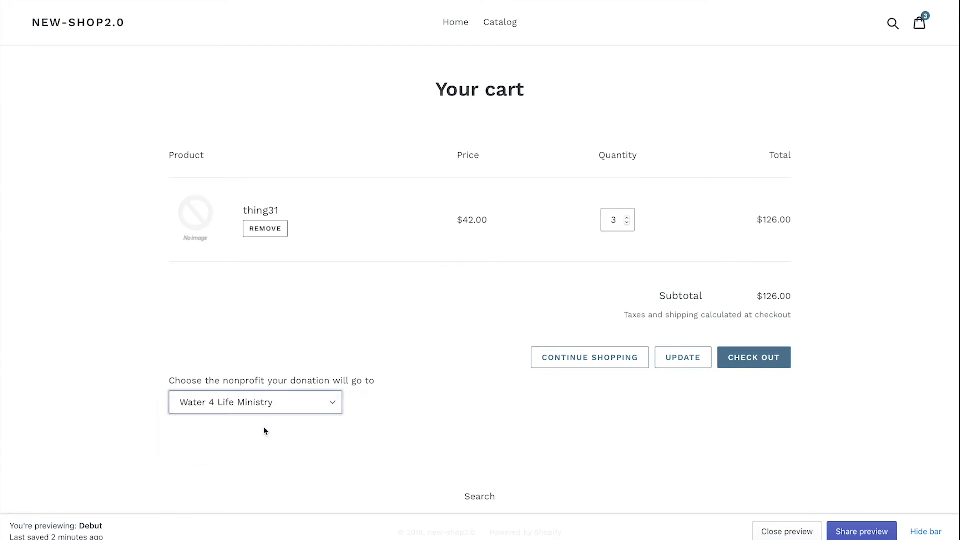
left_click(754, 358)
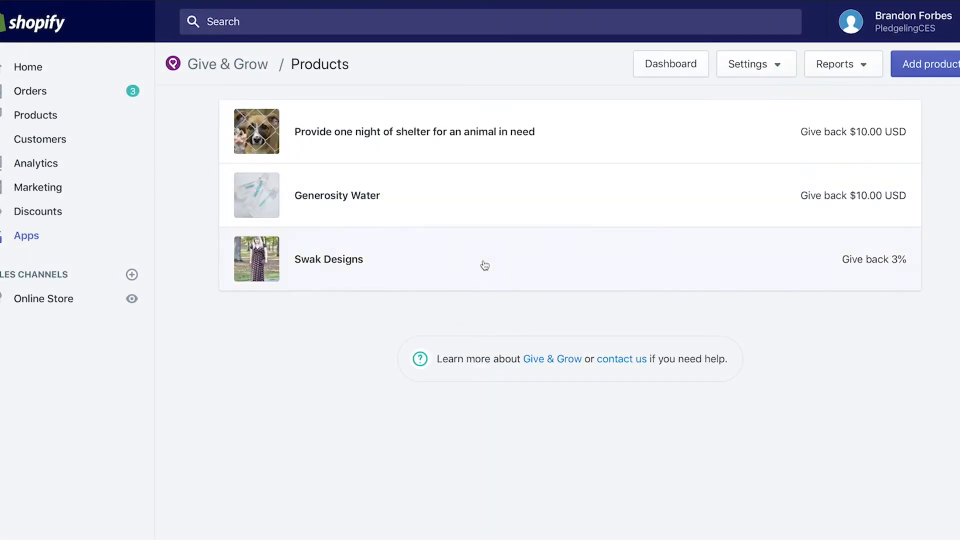
Step: Set Swak Designs' percentage to give back to 5%
left_click(328, 259)
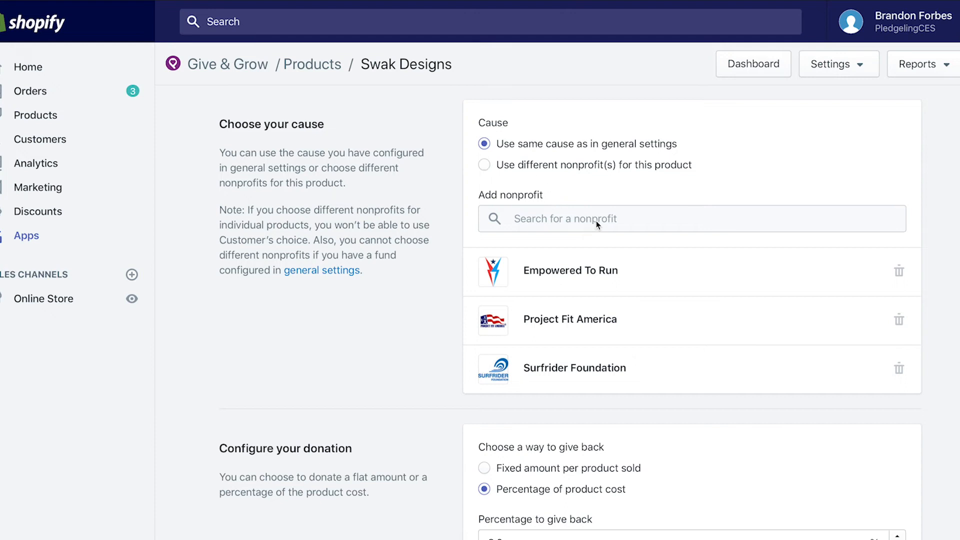
scroll("down", 3)
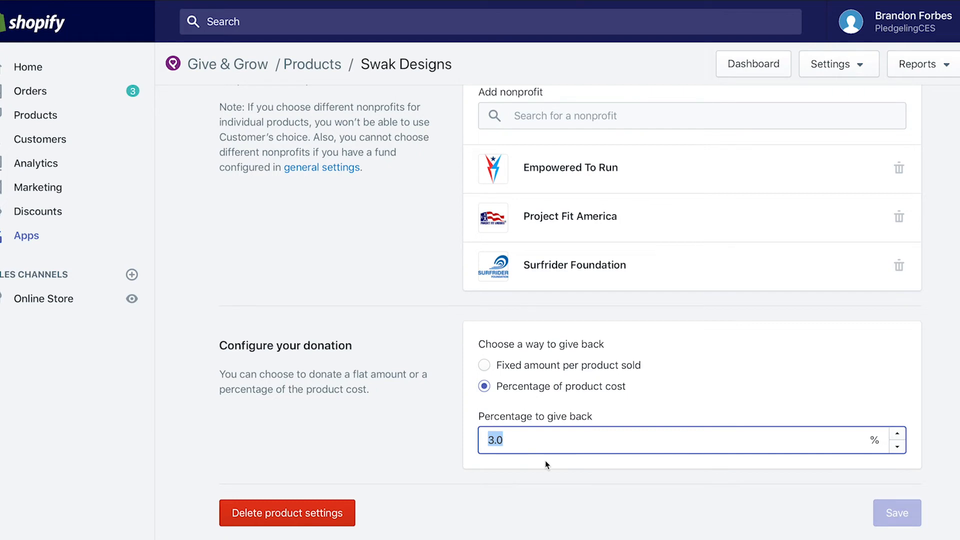
type("5")
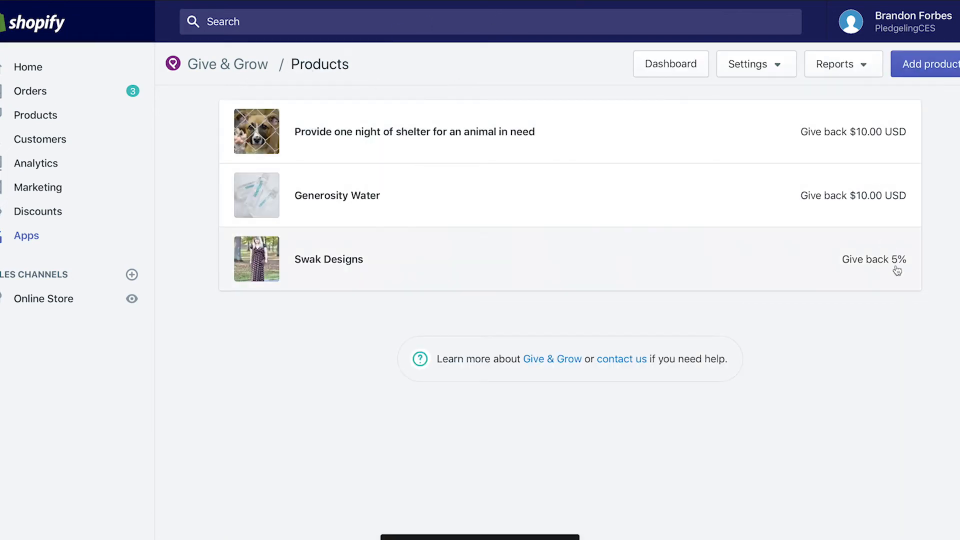
Step: Set Generosity Water's give-back to $15.00 USD and save it
left_click(337, 195)
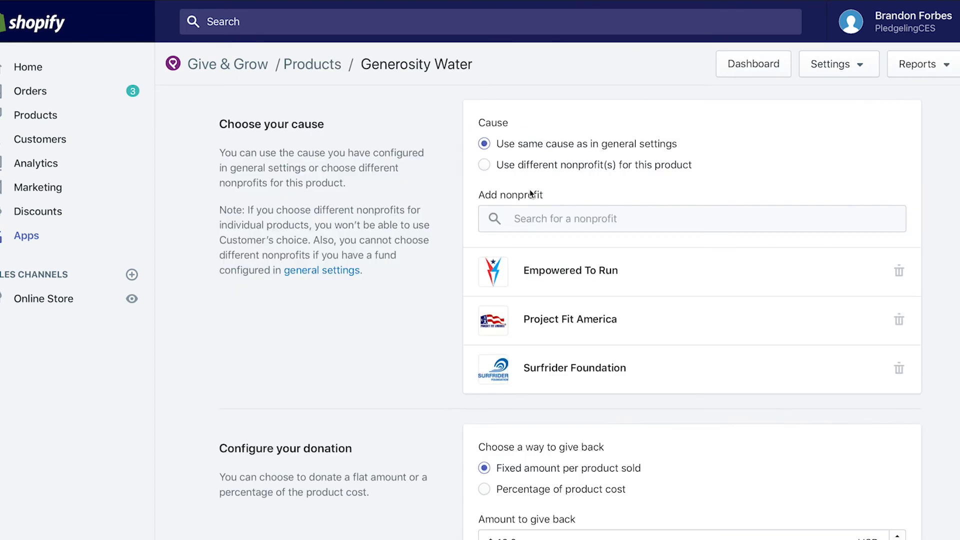
scroll("down", 3)
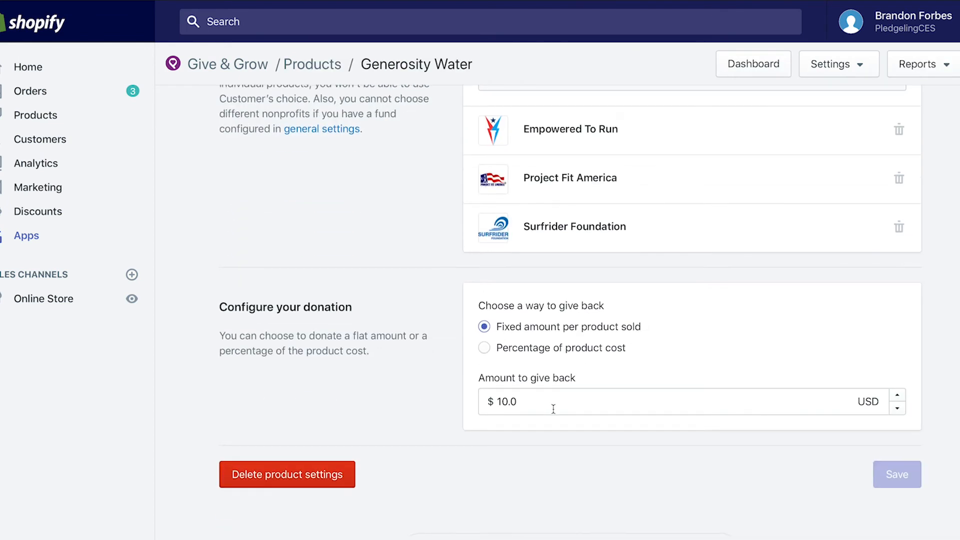
type("15")
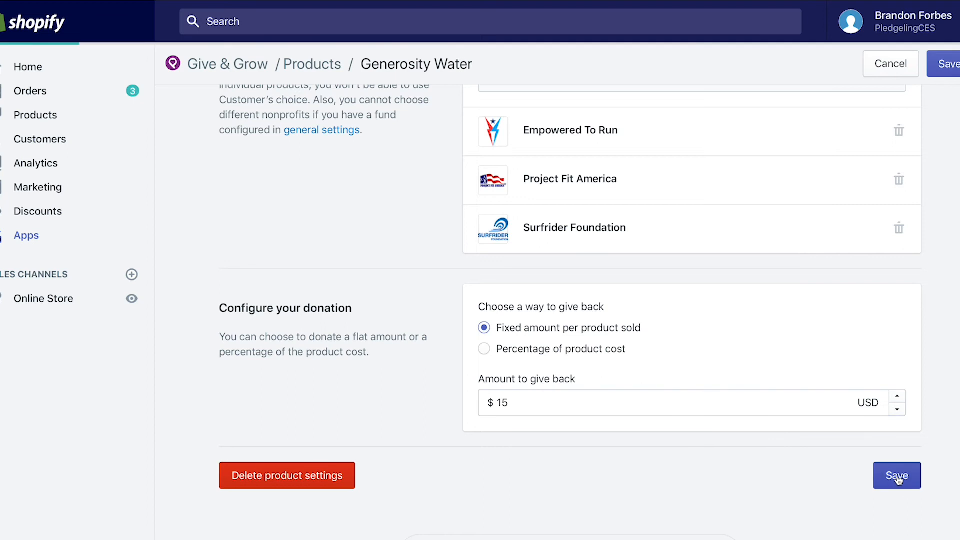
left_click(897, 475)
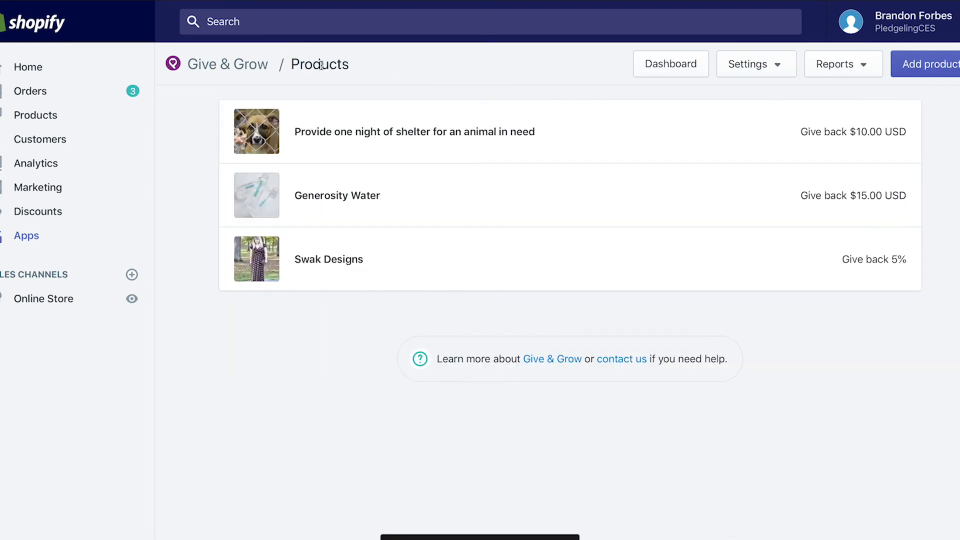
left_click(748, 63)
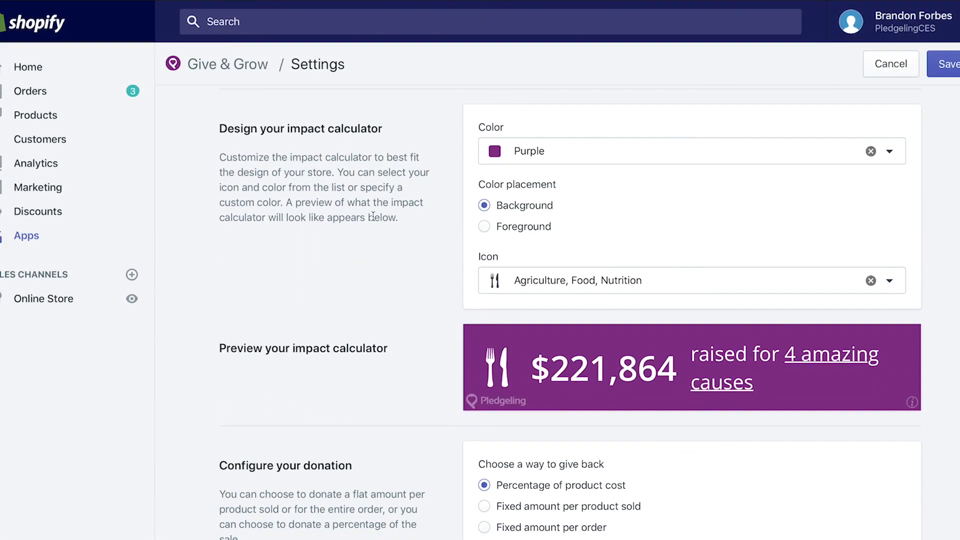
Step: Set the calculator colour to Blue on the foreground, keeping the Agriculture, Food, Nutrition icon
scroll("down", 3)
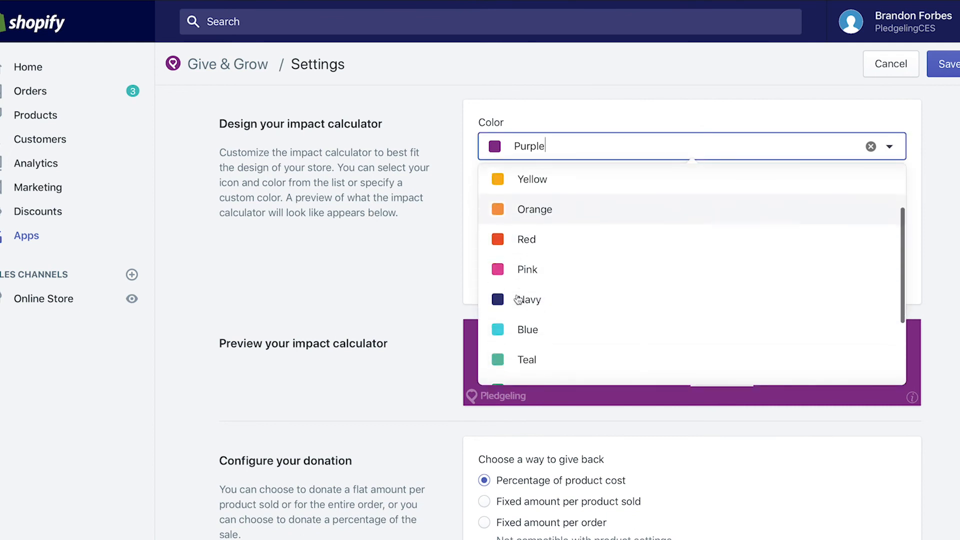
left_click(527, 330)
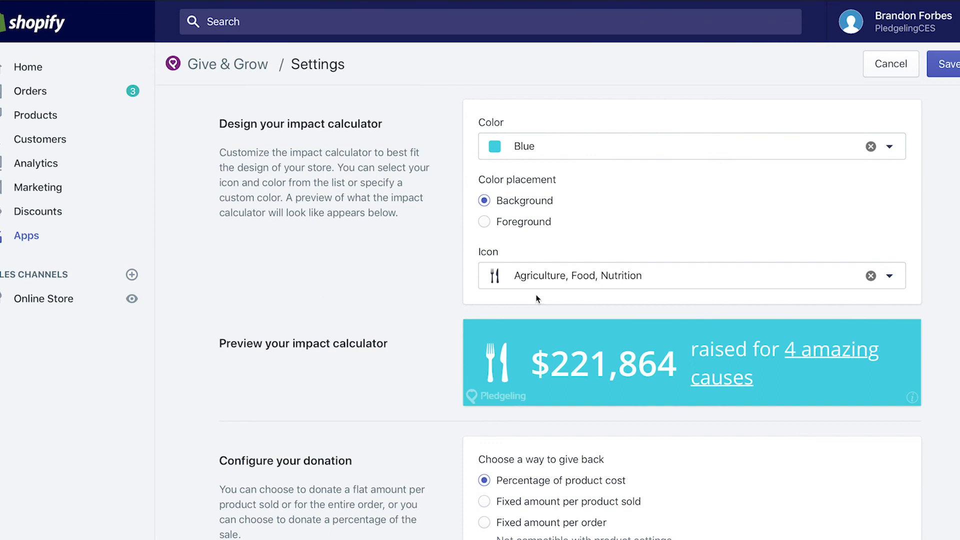
left_click(484, 221)
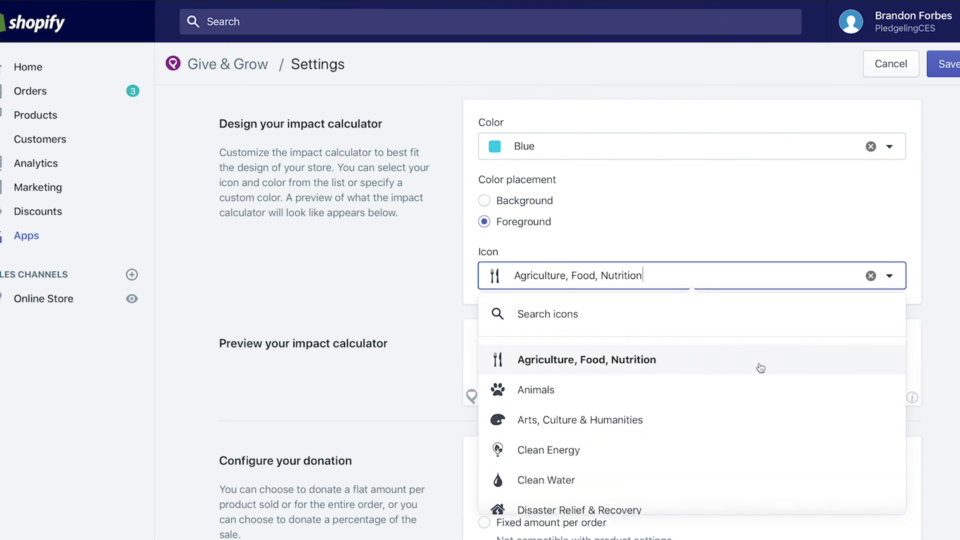
left_click(578, 510)
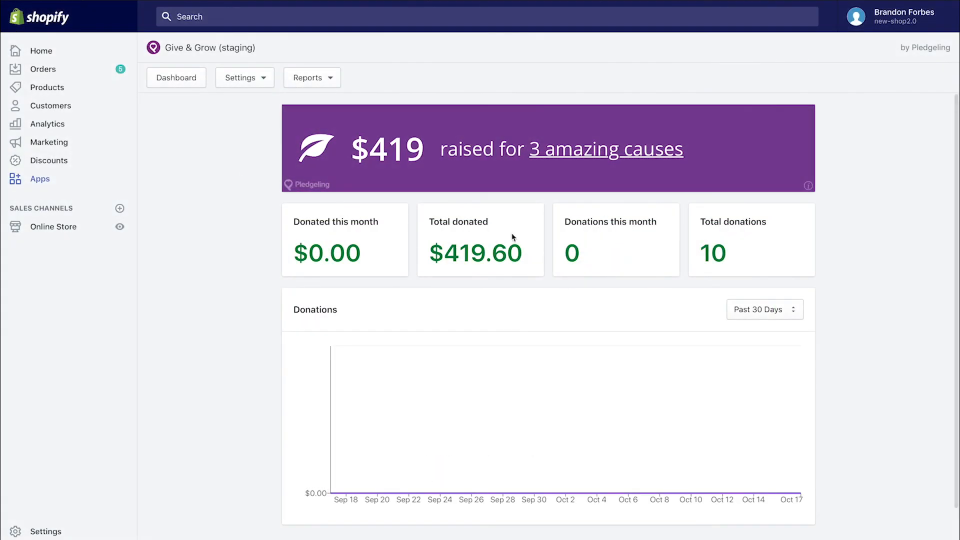
Step: Set the donations chart to Past 6 Months and reveal the current donation rules
left_click(764, 309)
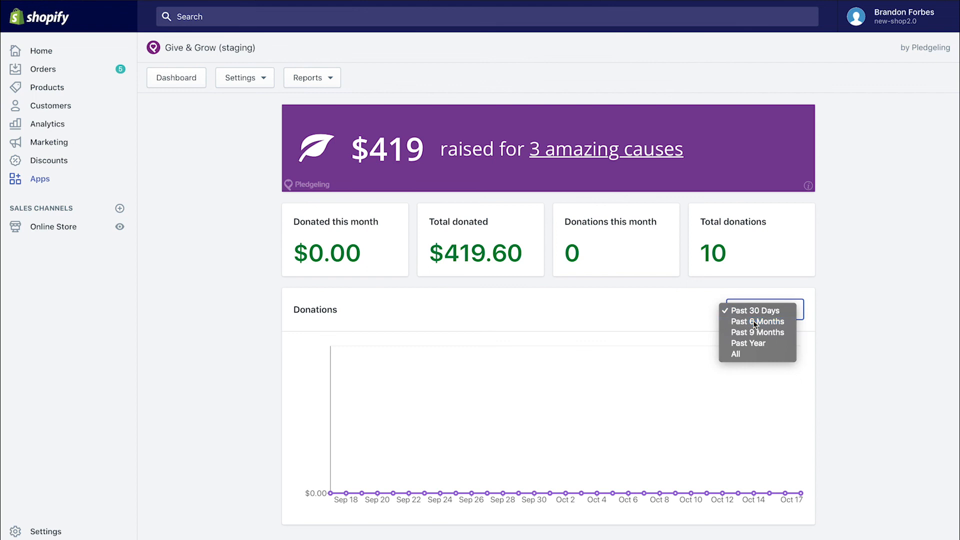
left_click(757, 321)
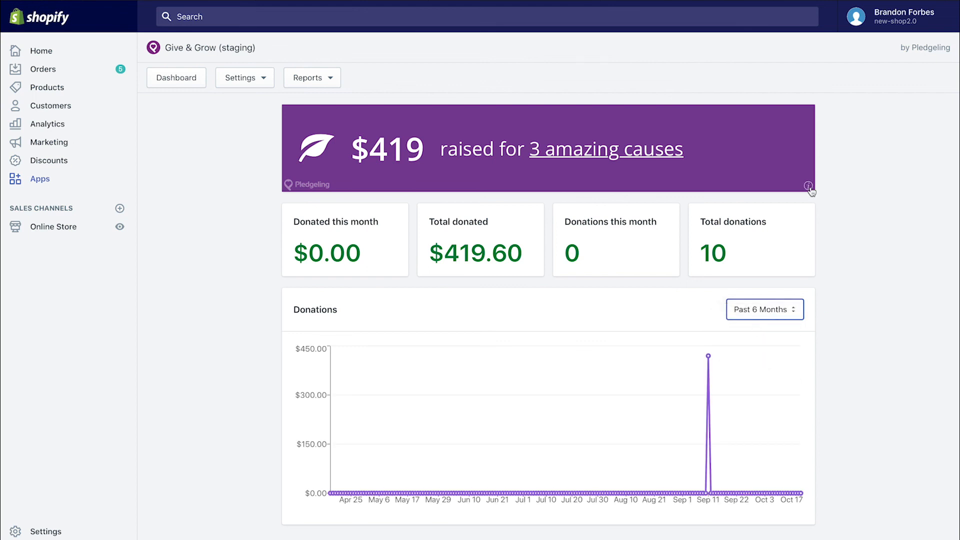
left_click(810, 186)
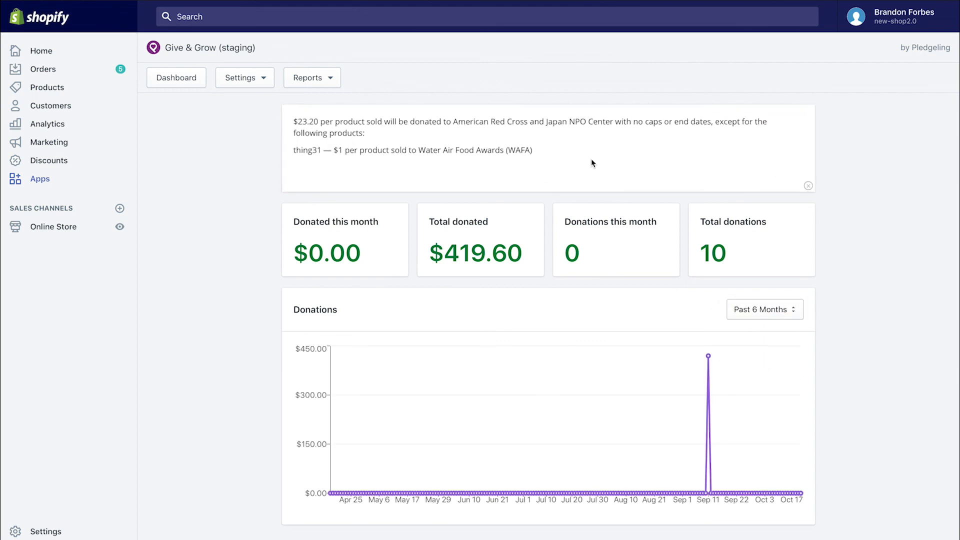